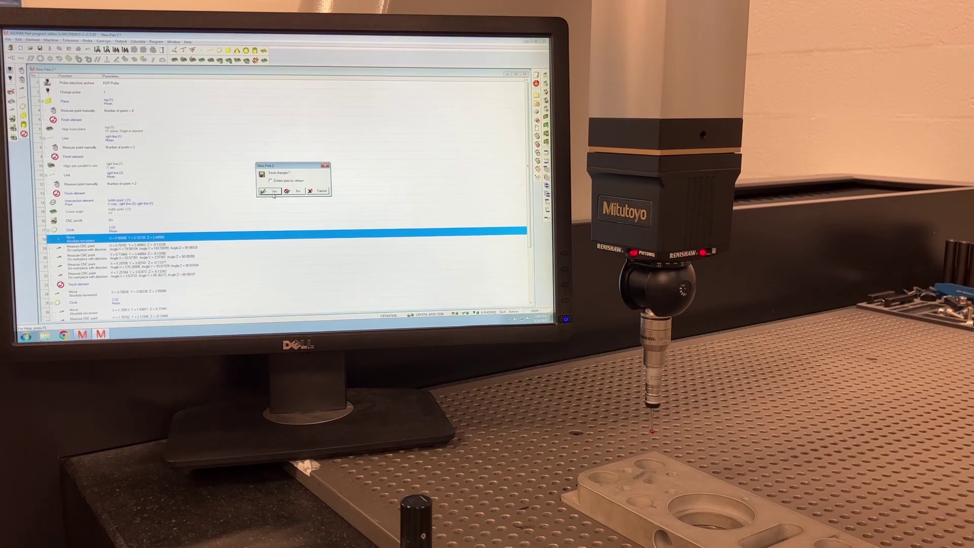
# - Confirm saving changes to 'New Part 2' and return to the part manager list
pyautogui.click(268, 191)
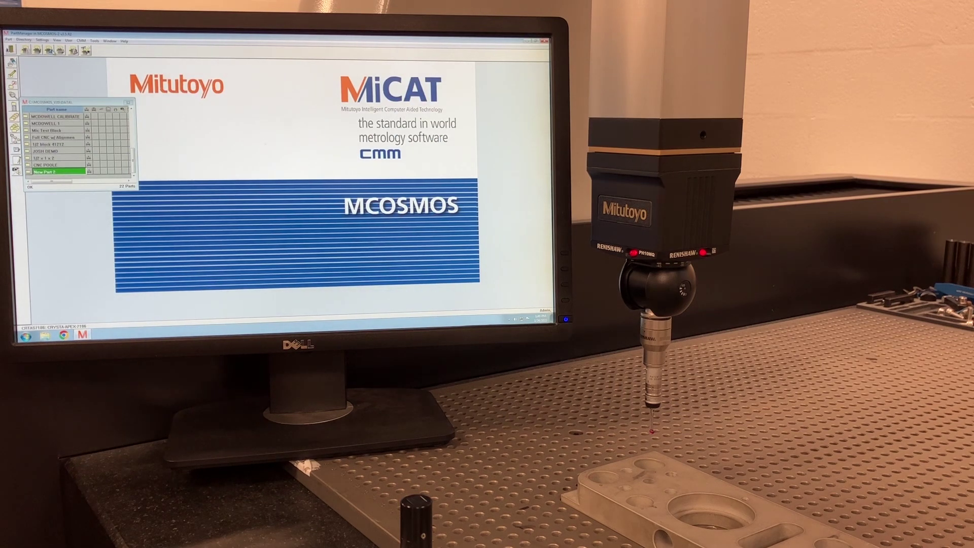